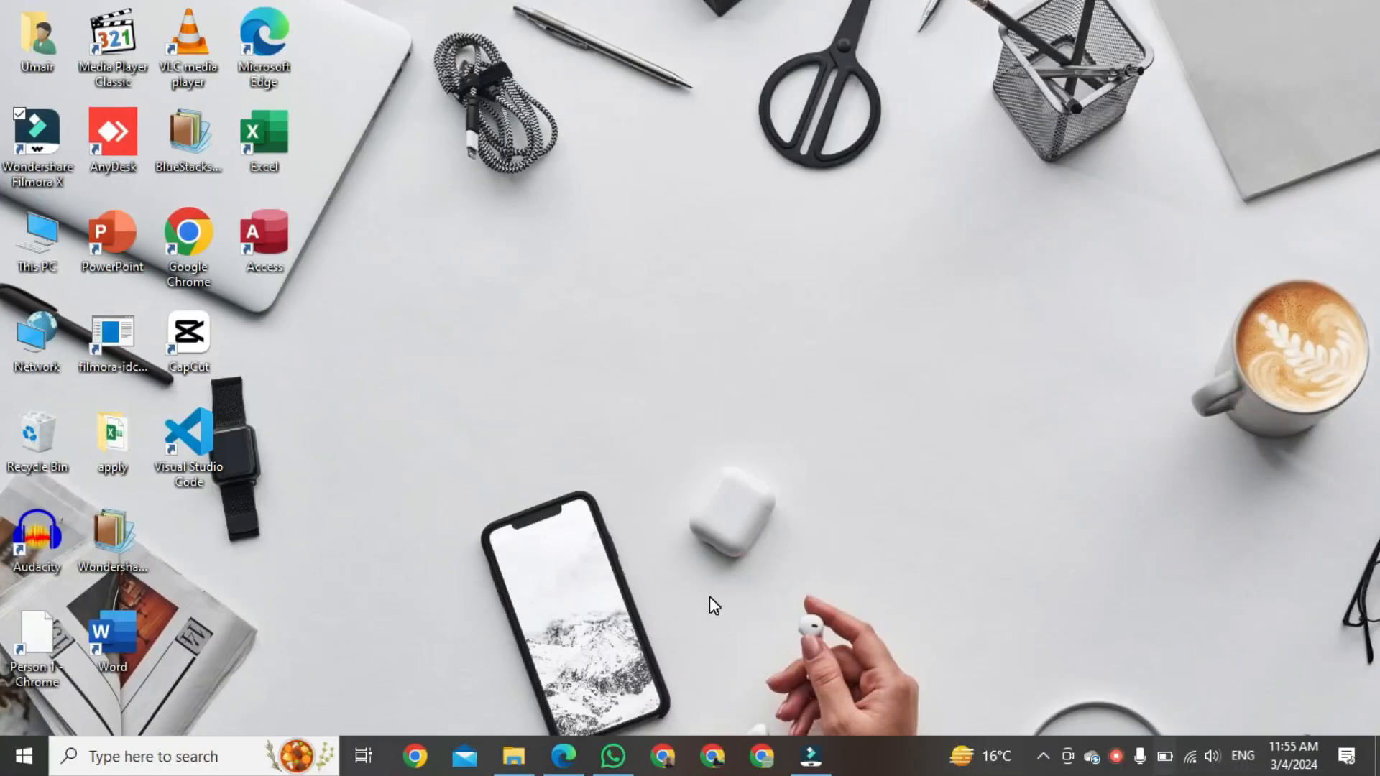
{"action": "mouse_move", "coordinate": [665, 756]}
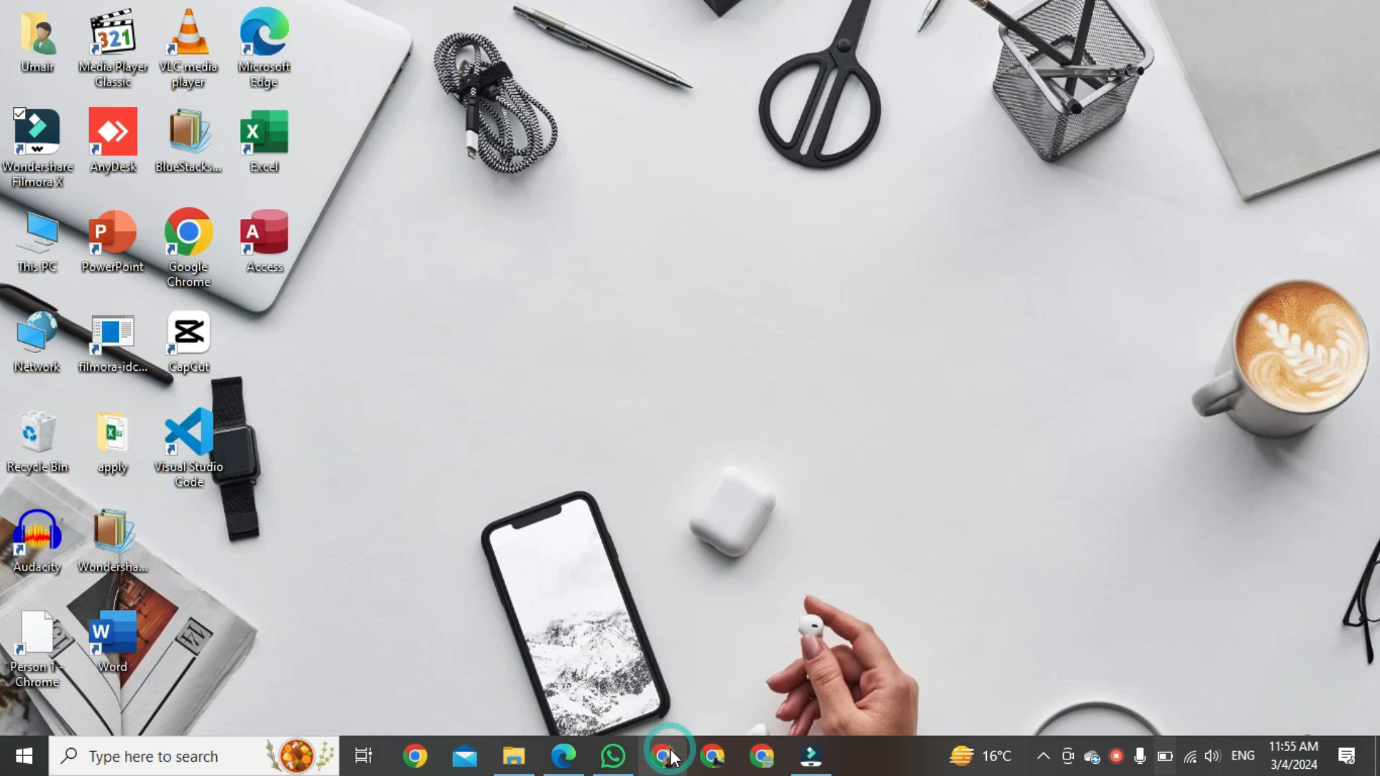
- Search Google for "chrome web store" and go to the Chrome Web Store site from the results
{"action": "left_click", "coordinate": [667, 755]}
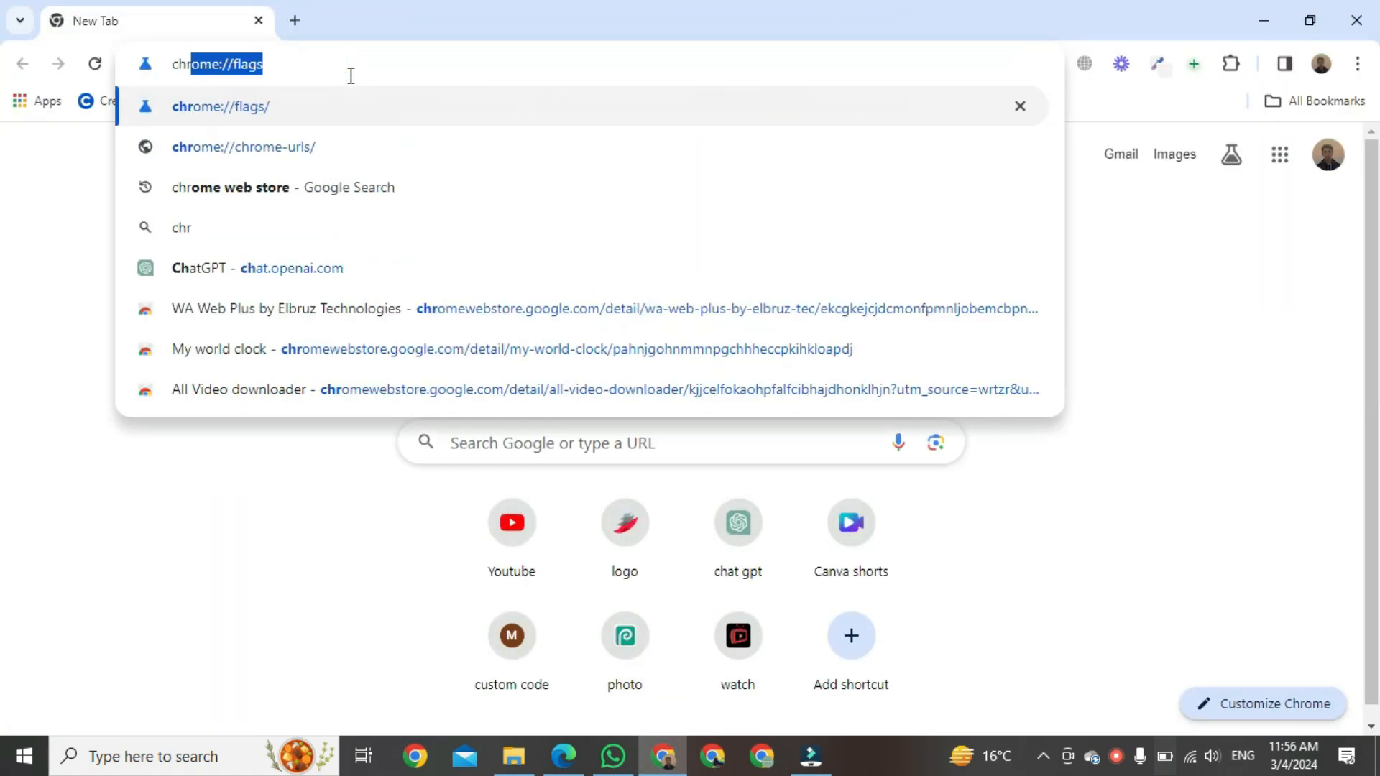
{"action": "type", "text": "chrome web store"}
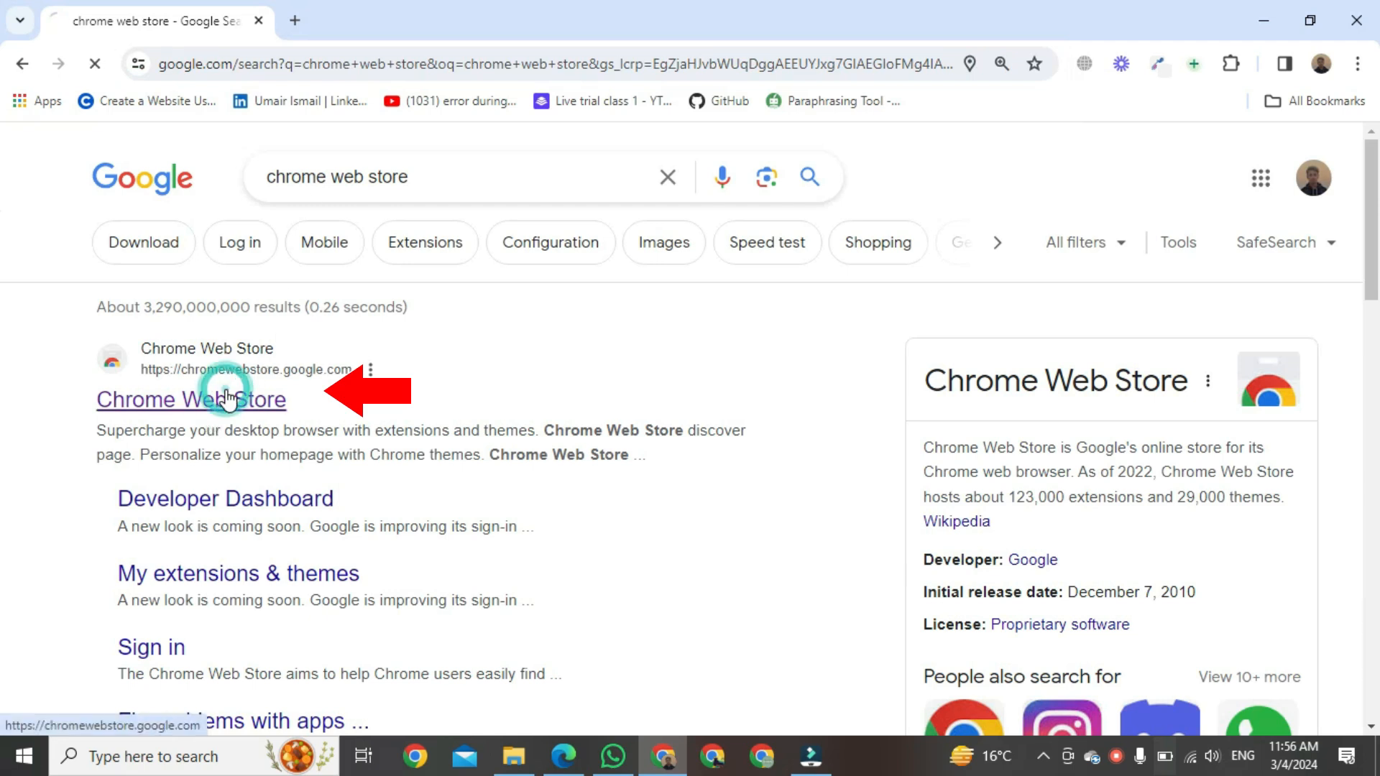
{"action": "left_click", "coordinate": [191, 400]}
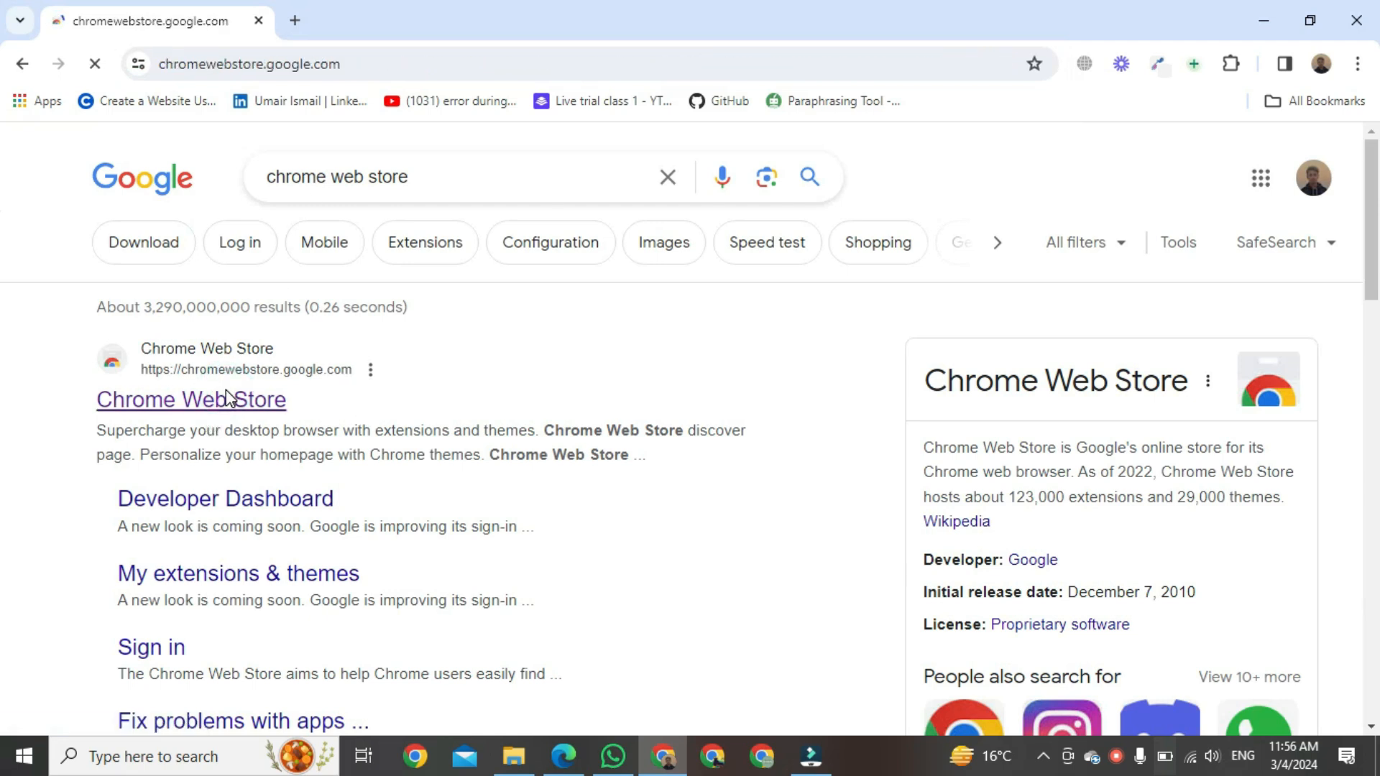
- Search the store's extensions and themes for "youtube redux"
{"action": "left_click", "coordinate": [192, 400]}
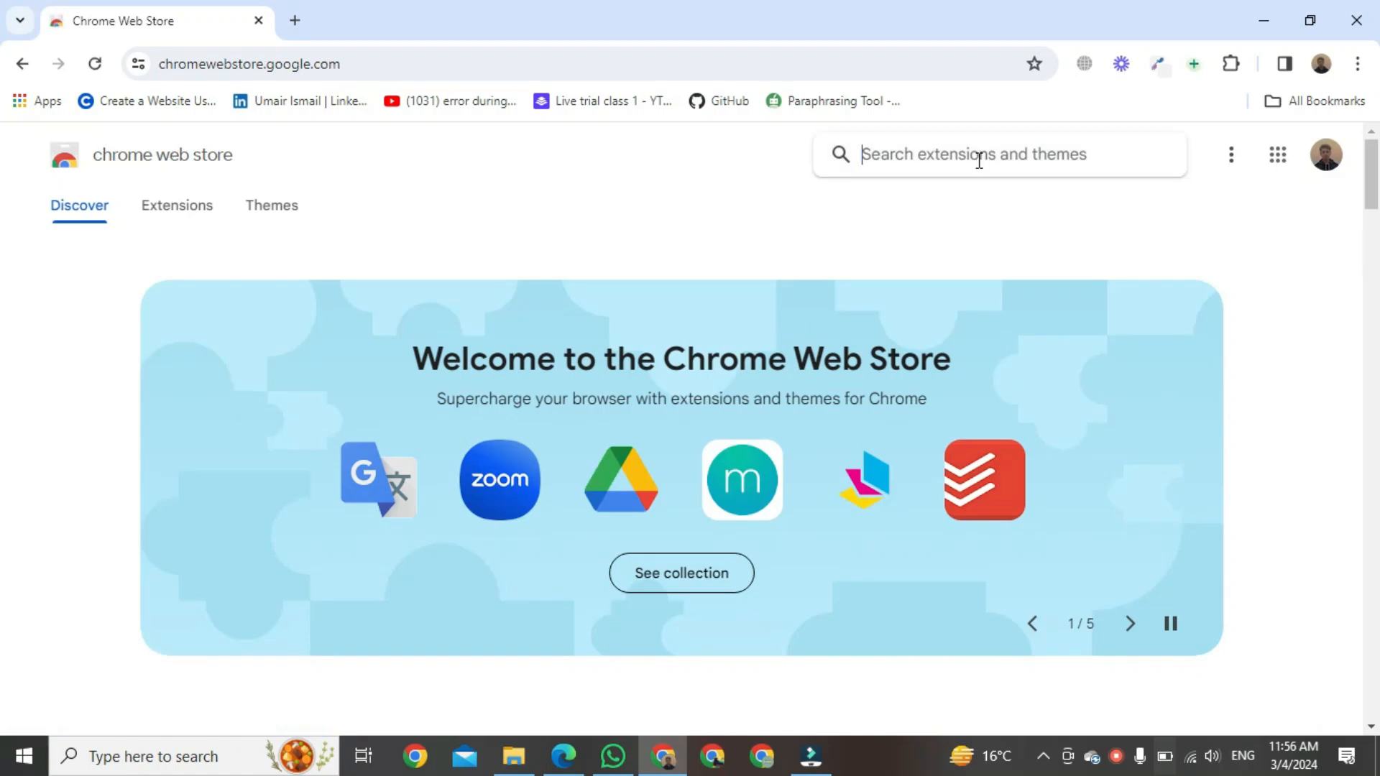
{"action": "type", "text": "youtube redux"}
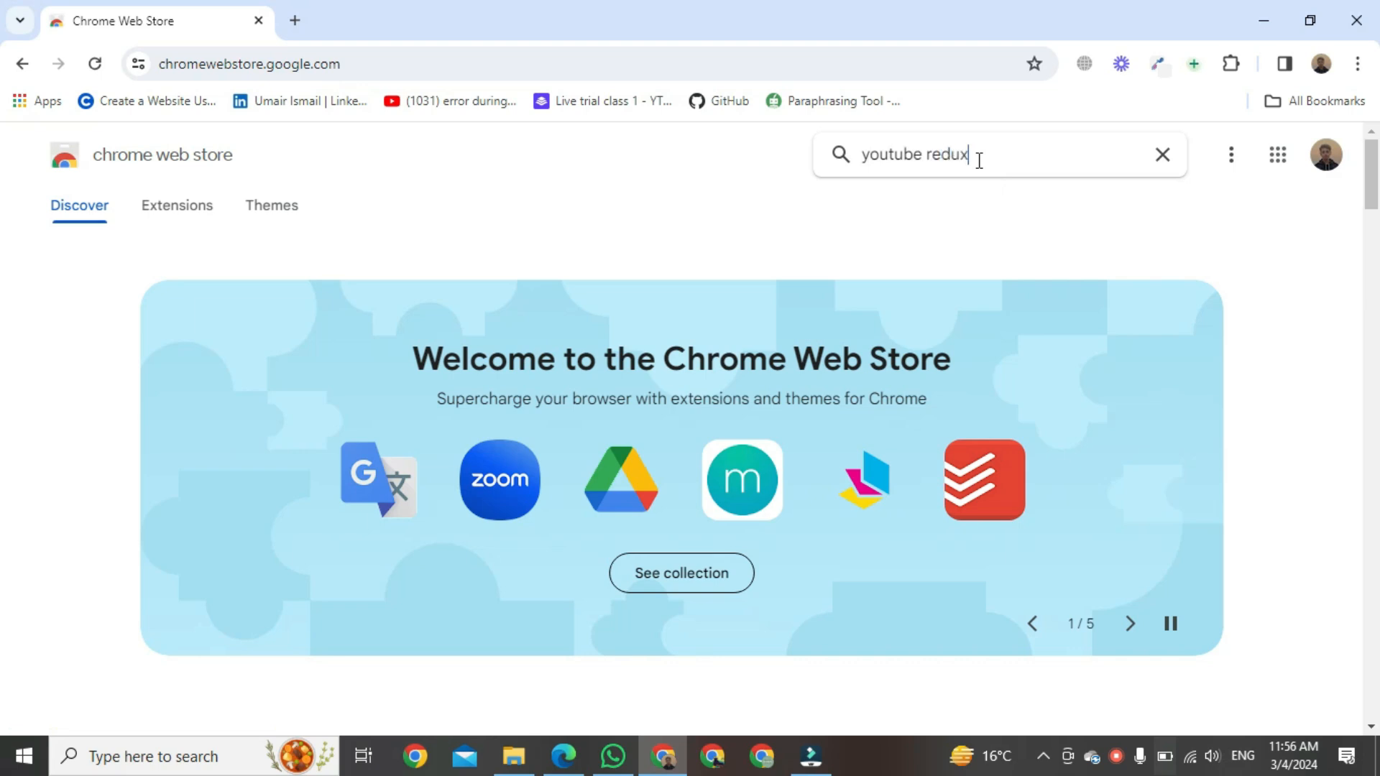
{"action": "key", "text": "Return"}
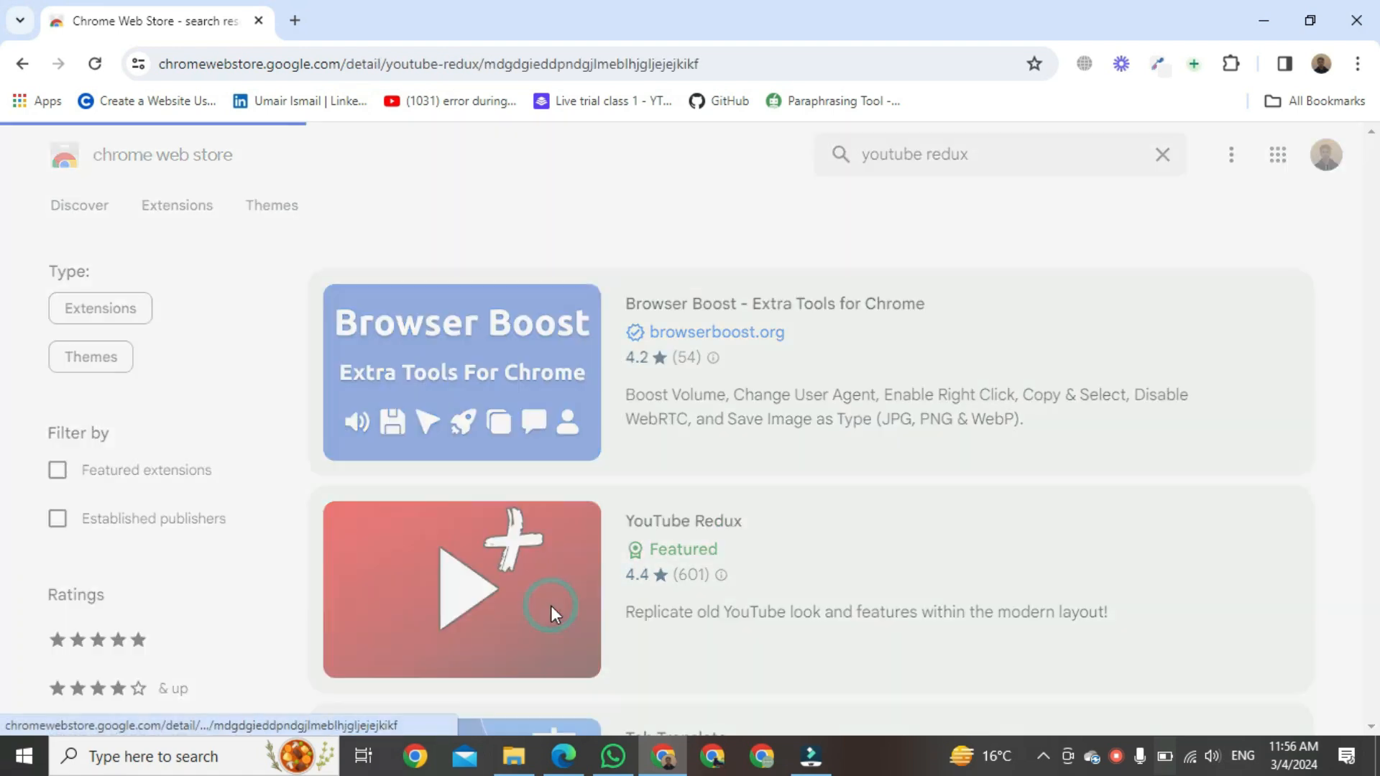
- Add YouTube Redux to Chrome from its store page and review the post-install changelog
{"action": "left_click", "coordinate": [462, 590]}
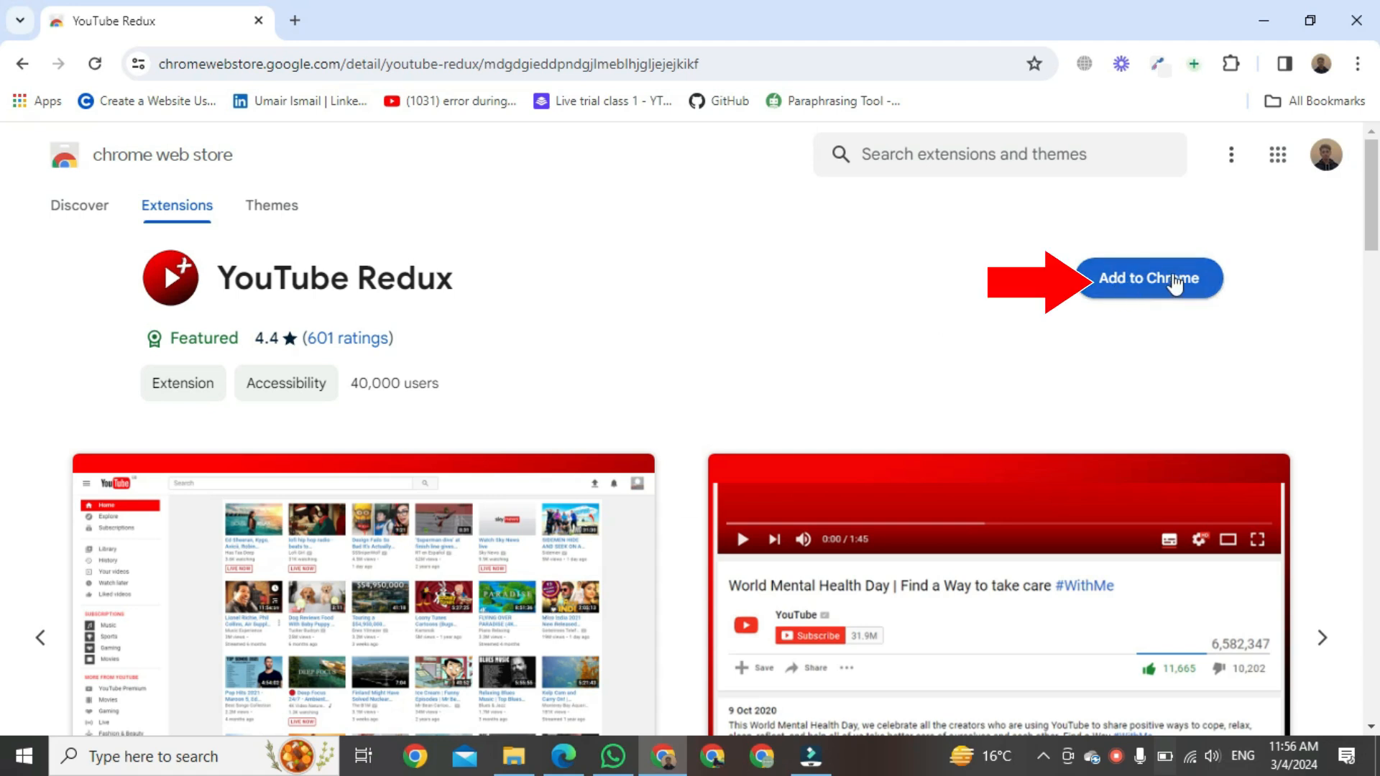
{"action": "left_click", "coordinate": [1147, 278]}
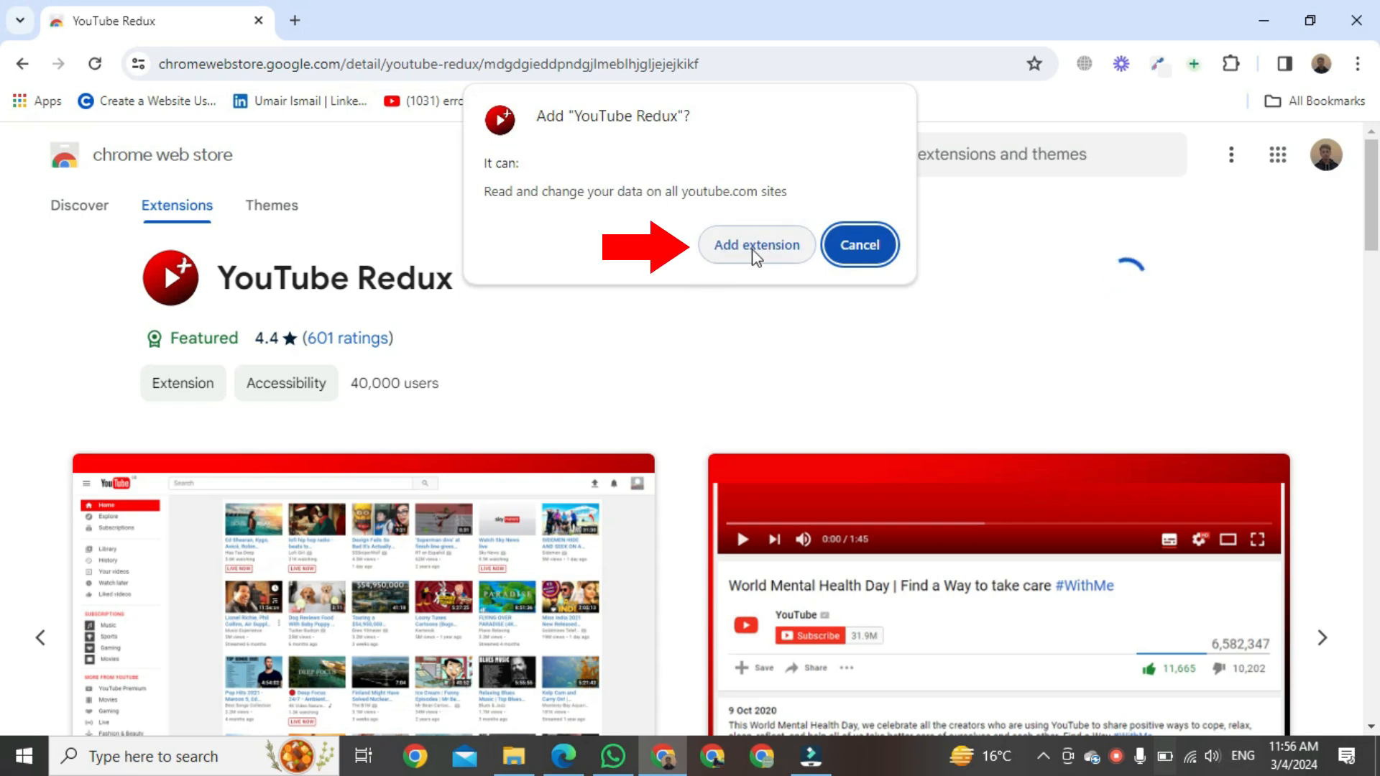
{"action": "left_click", "coordinate": [755, 244]}
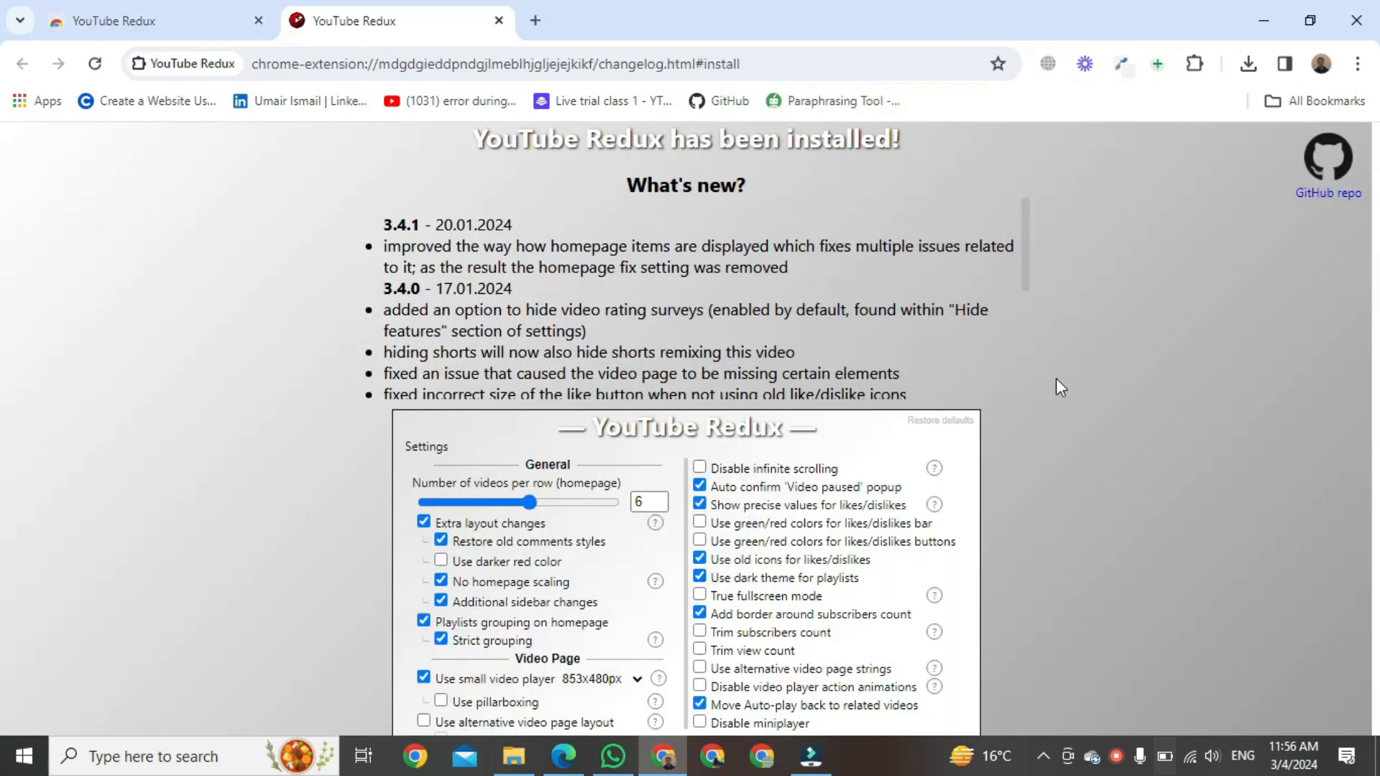
{"action": "scroll", "scroll_direction": "down", "scroll_amount": 3}
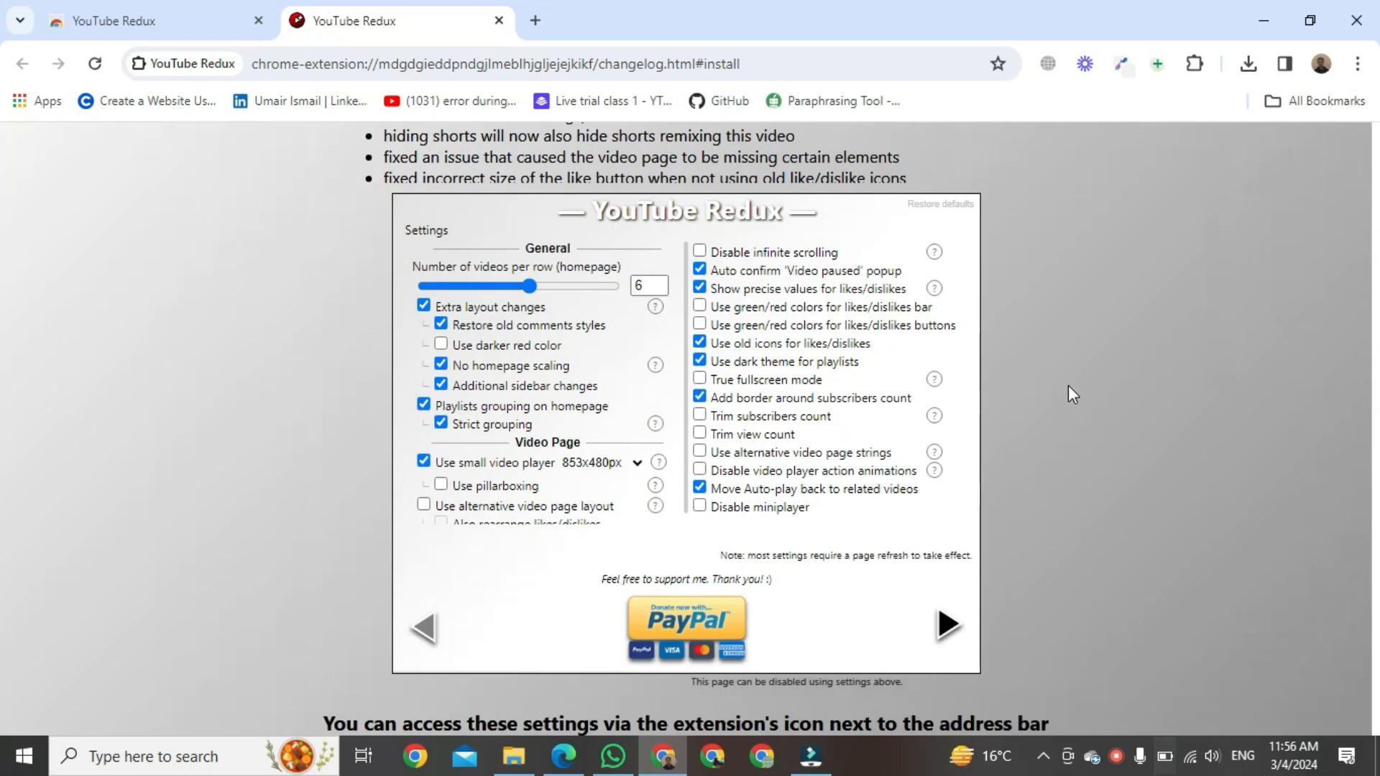
{"action": "scroll", "scroll_direction": "up", "scroll_amount": 3}
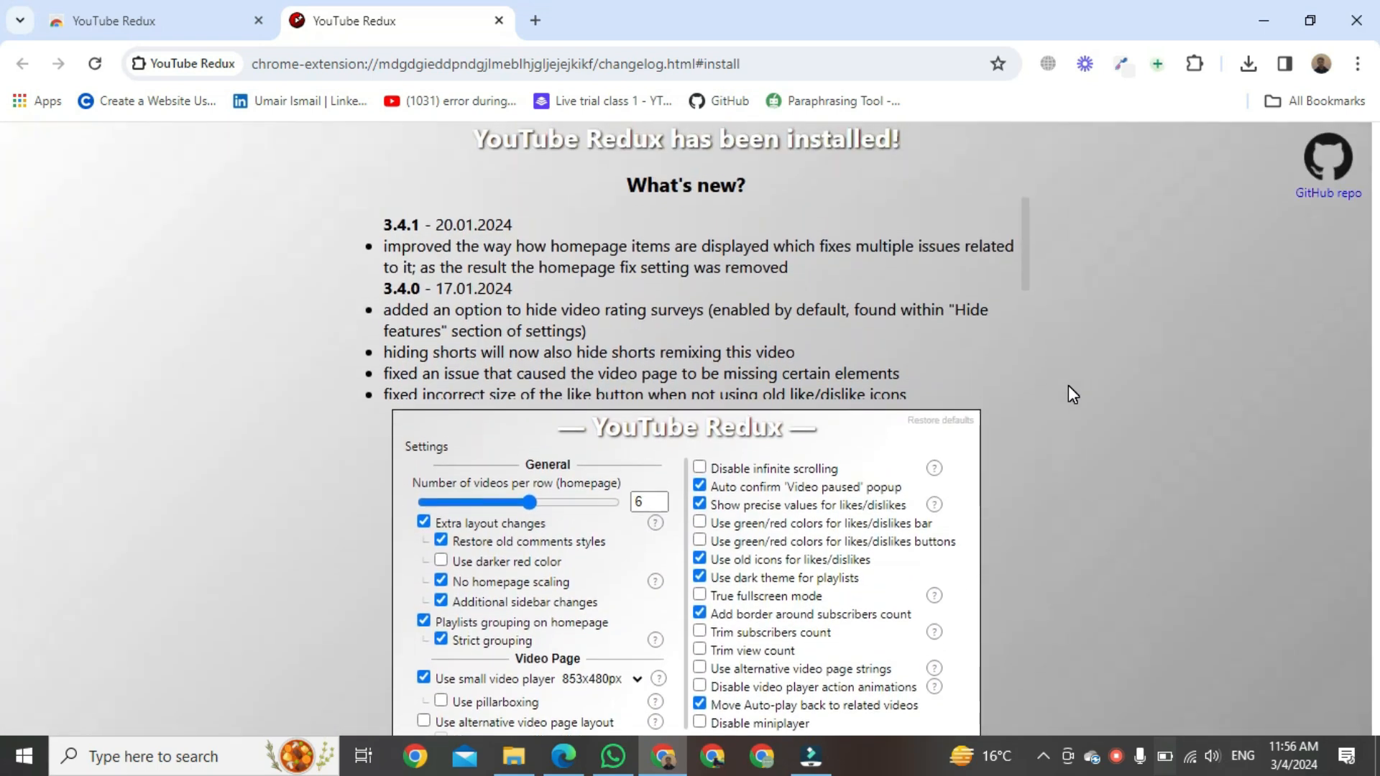
{"action": "mouse_move", "coordinate": [537, 18]}
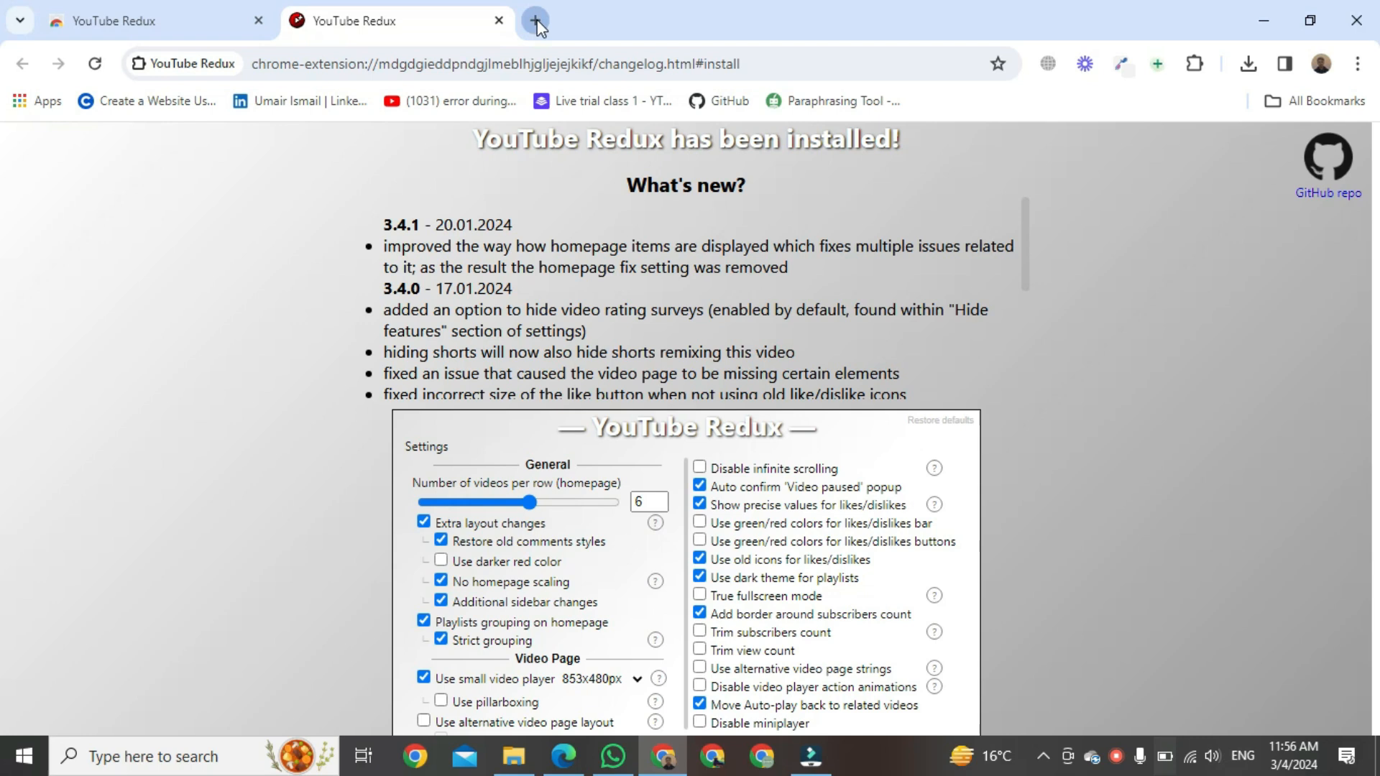
- Go to YouTube from the new-tab page's YouTube shortcut tile
{"action": "left_click", "coordinate": [535, 20]}
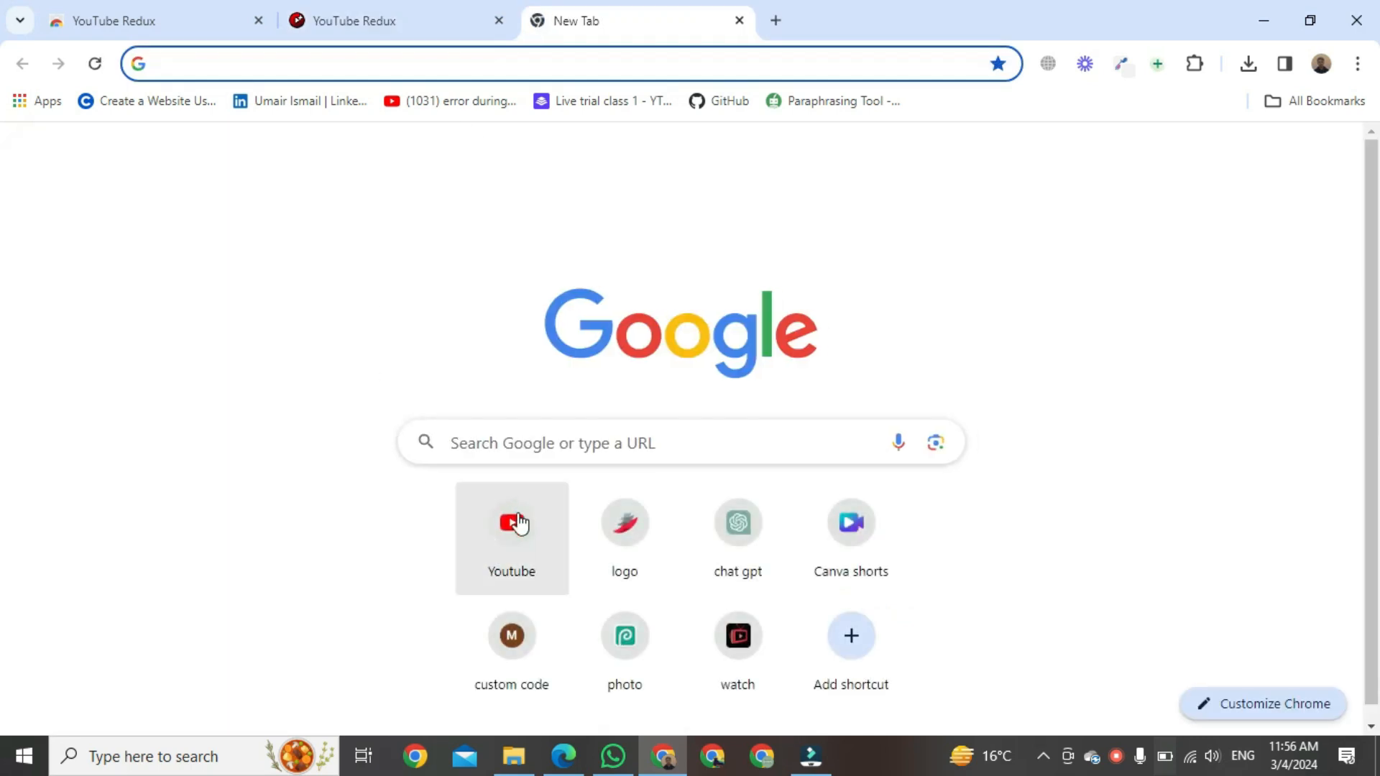
{"action": "left_click", "coordinate": [512, 522]}
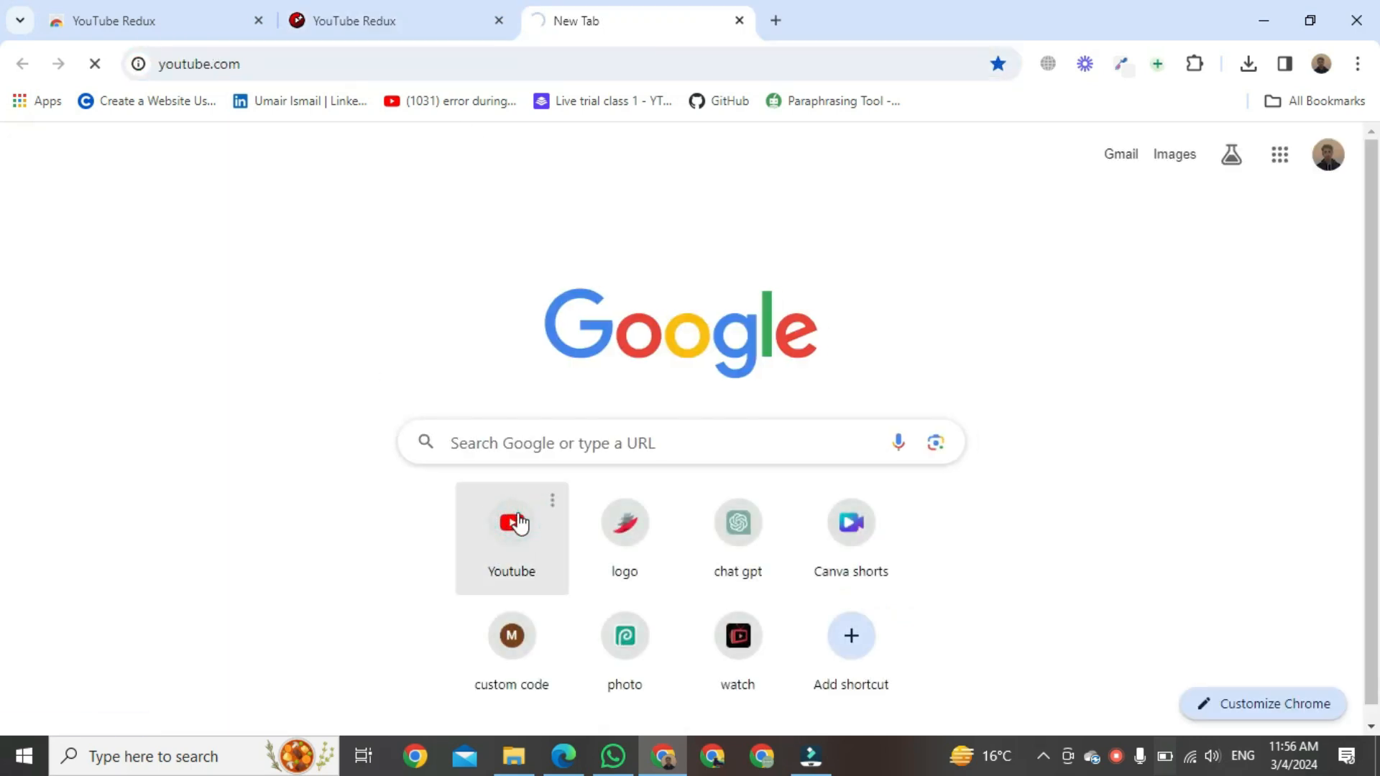
{"action": "left_click", "coordinate": [512, 521]}
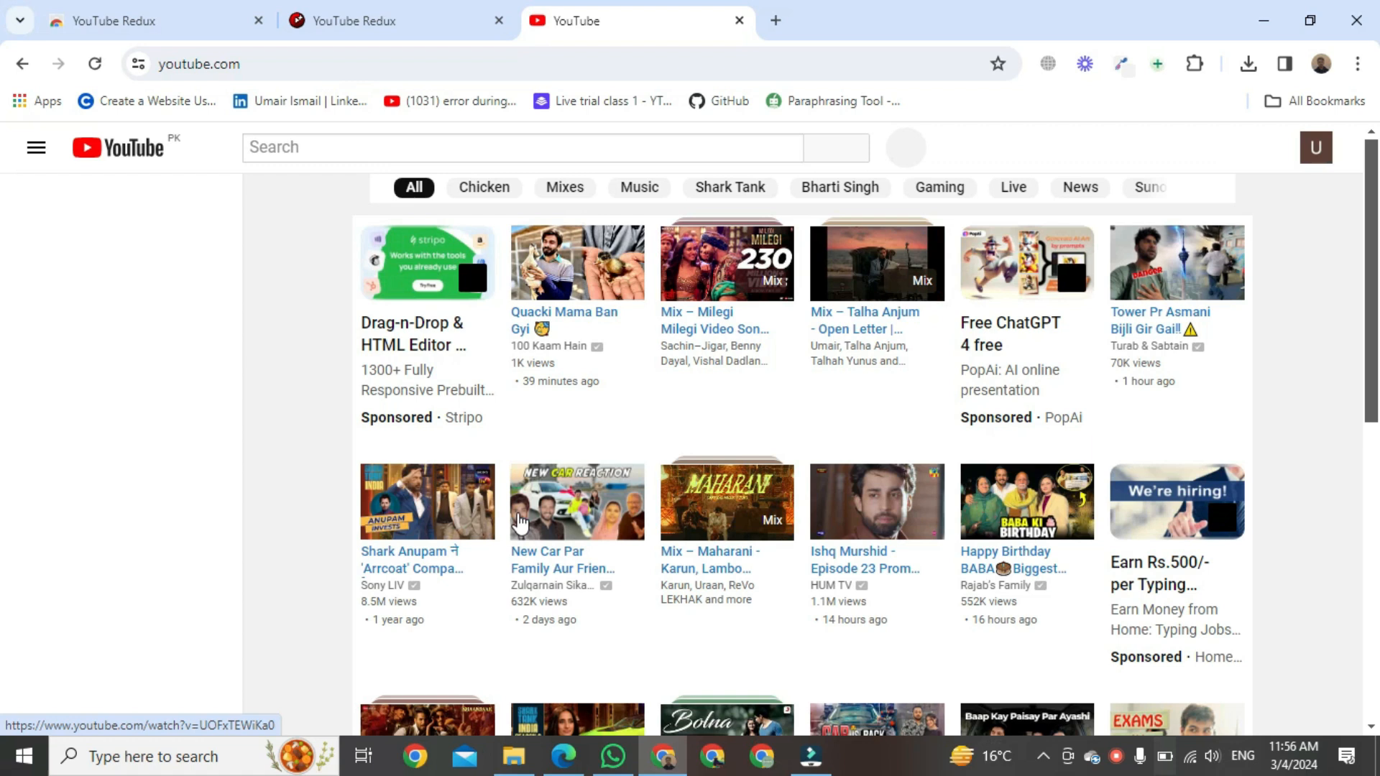
- Scroll down the YouTube homepage to review the classic sidebar and video grid
{"action": "left_click", "coordinate": [35, 147]}
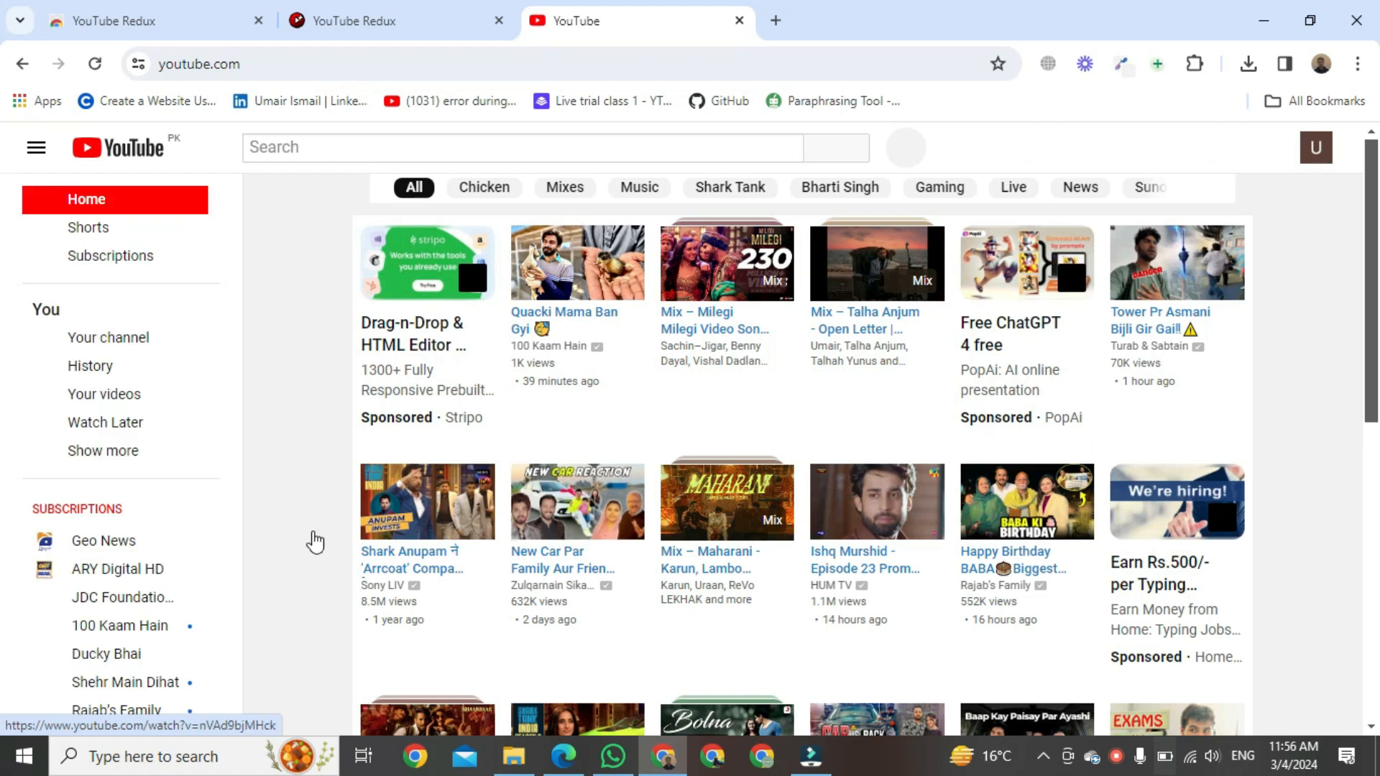
{"action": "scroll", "scroll_direction": "down", "scroll_amount": 3}
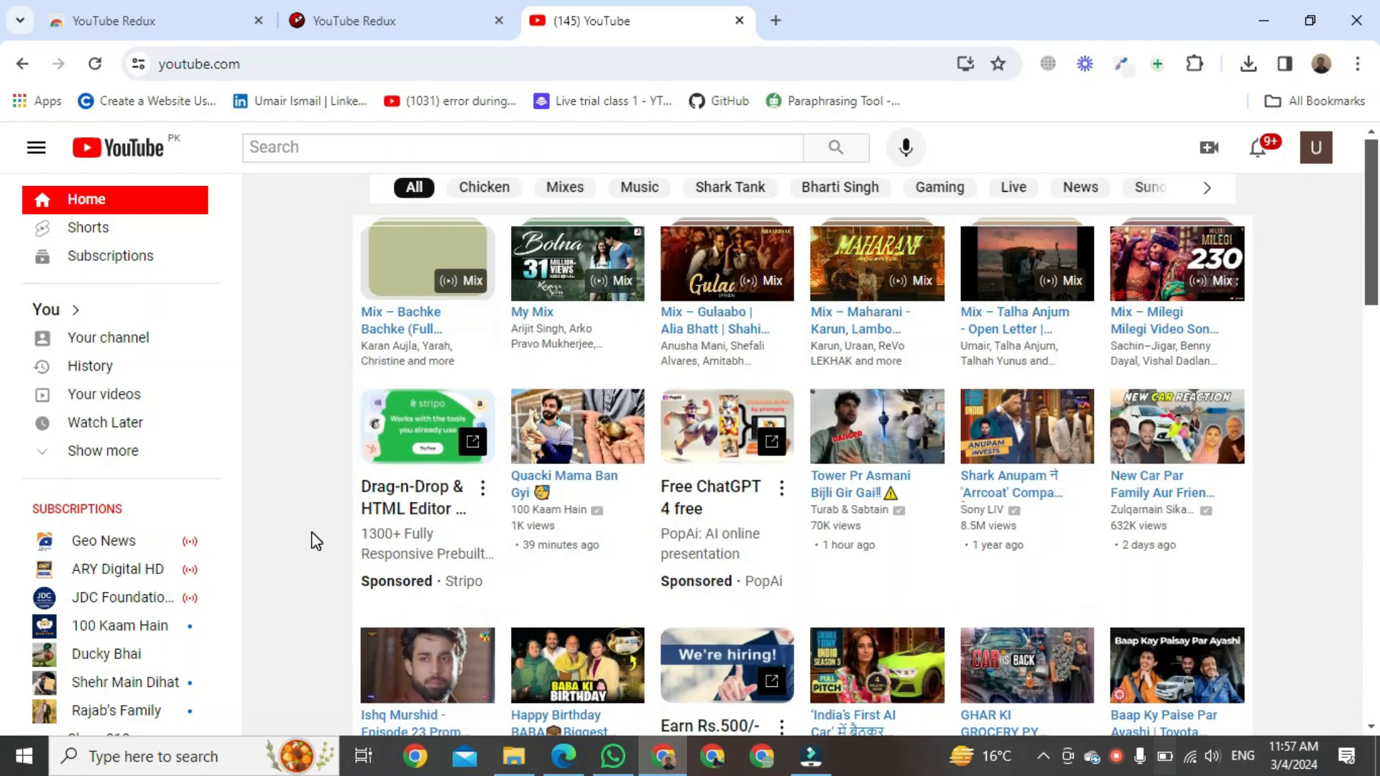
{"action": "scroll", "scroll_direction": "down", "scroll_amount": 3}
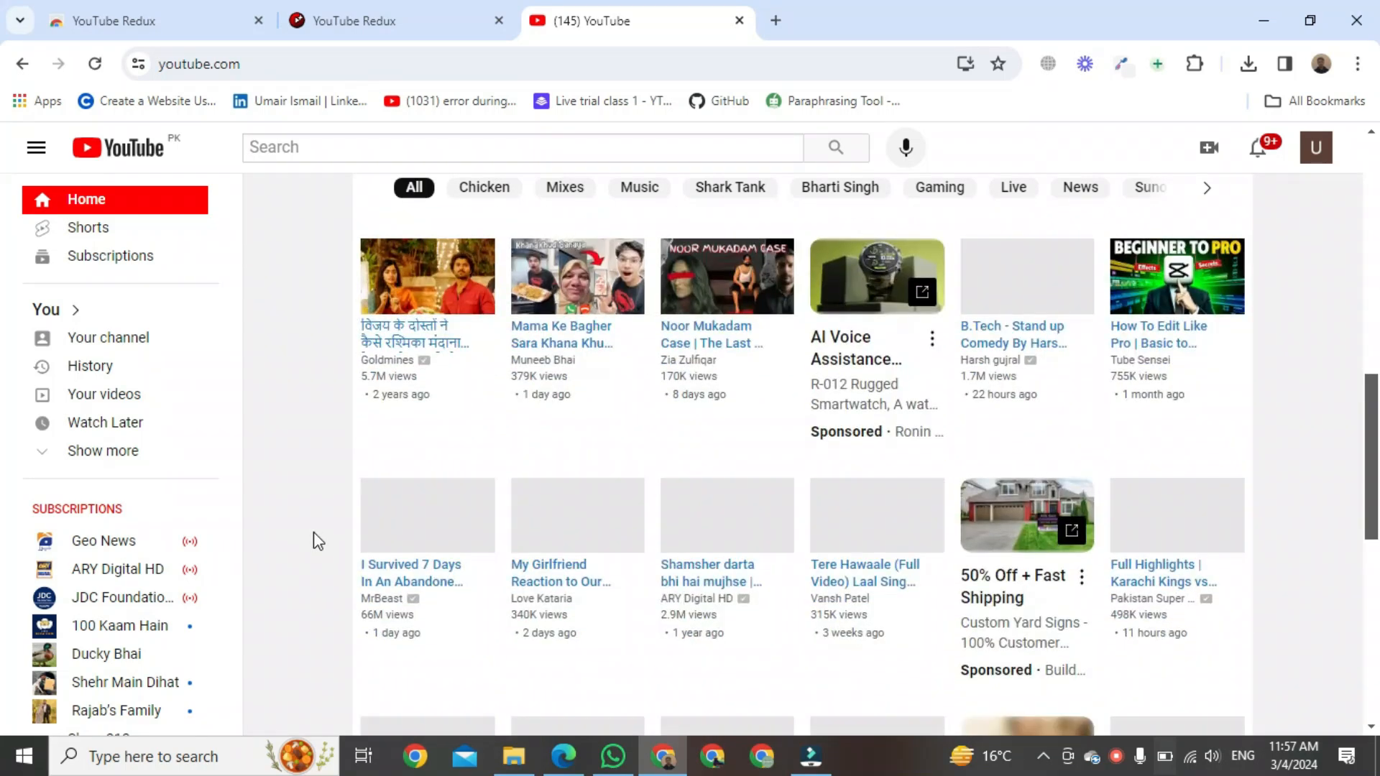